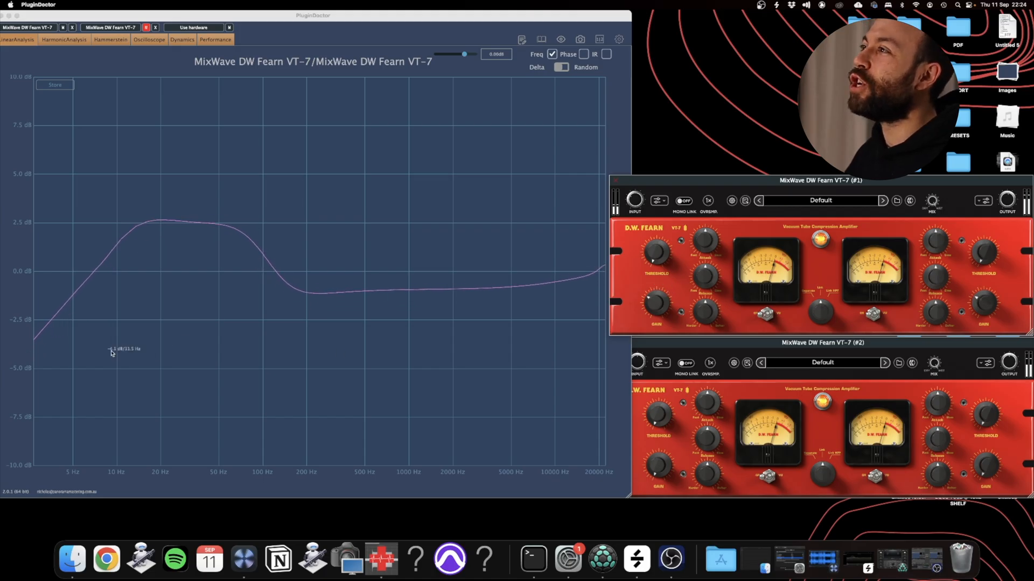
pyautogui.moveTo(407, 279)
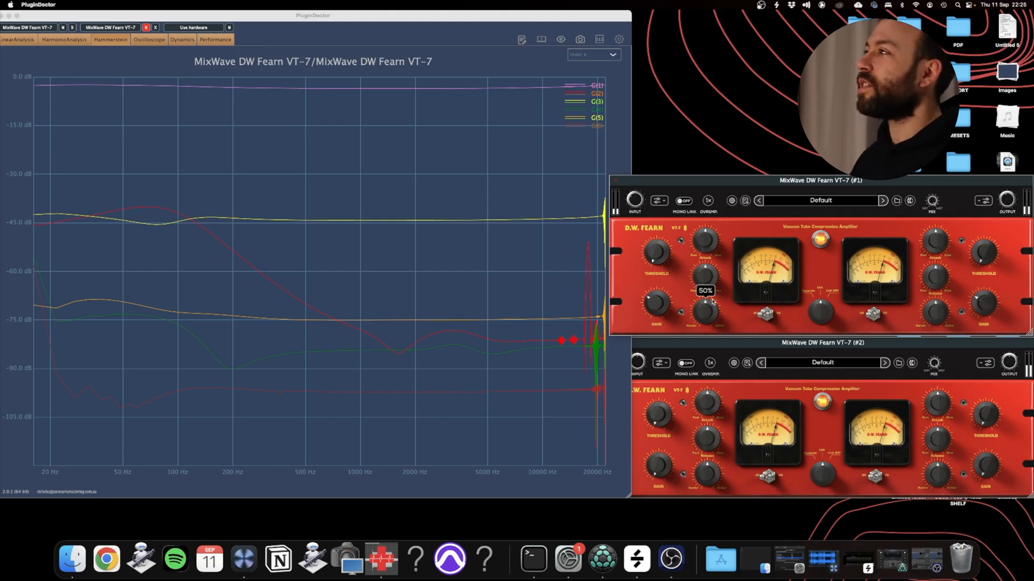
pyautogui.moveTo(643, 318)
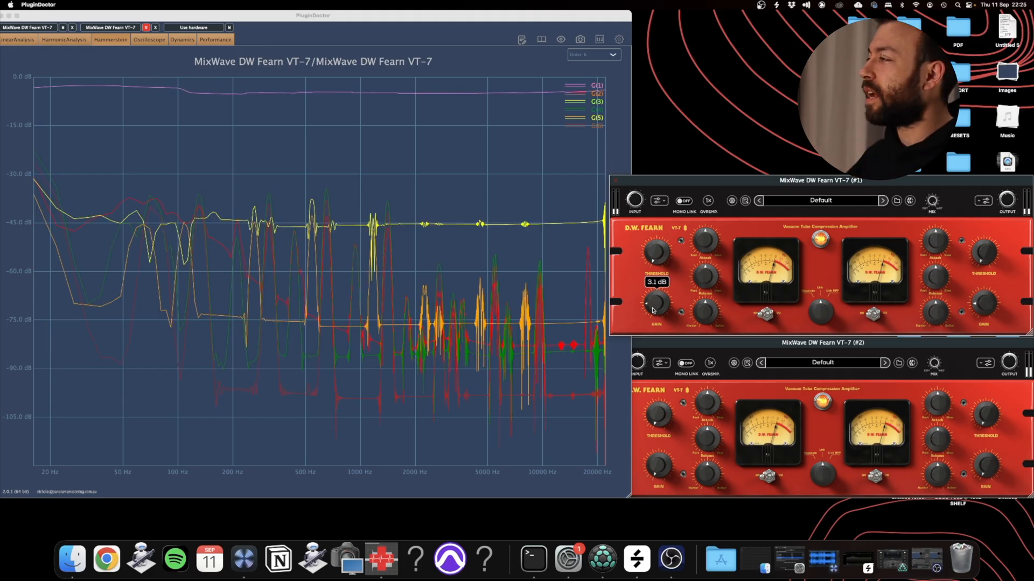
# Switch PluginDoctor to the Harmonic Analysis view for the VT-7 at 3.1 dB gain
pyautogui.click(182, 39)
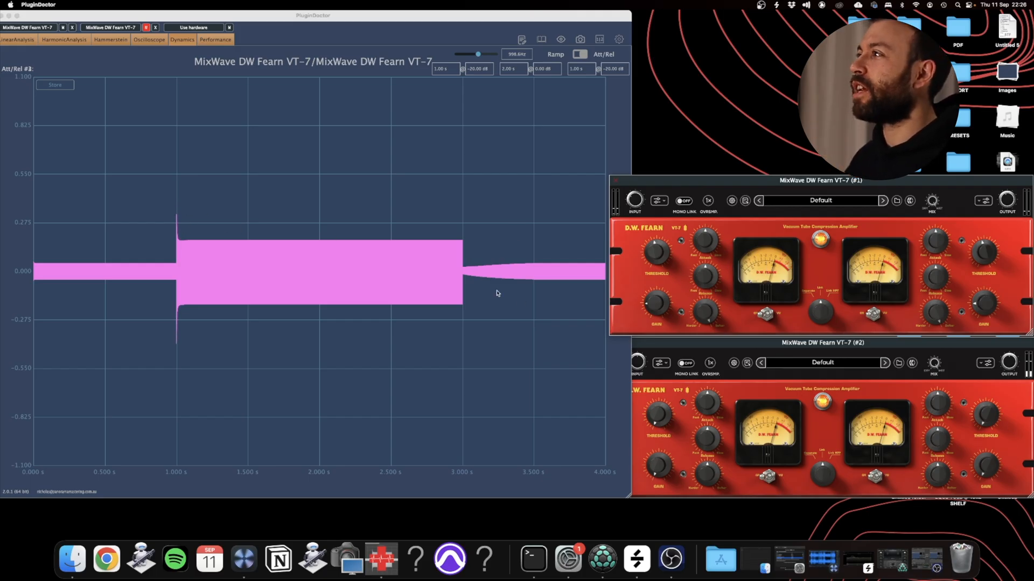
pyautogui.moveTo(704, 315)
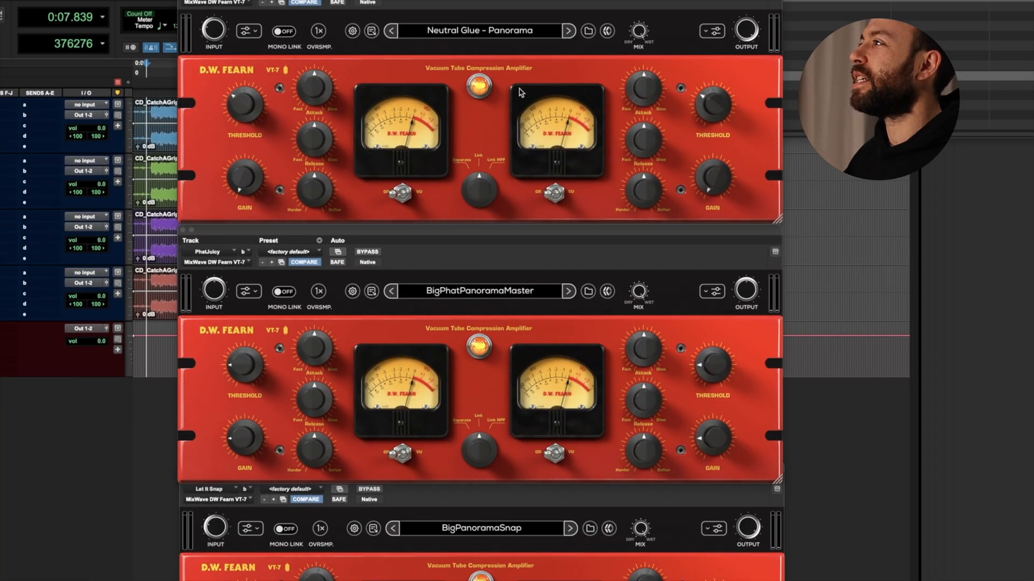
# Scroll the session to show the RAW, Neutral, PhatJuicy and Let It Snap tracks
pyautogui.scroll(-3)
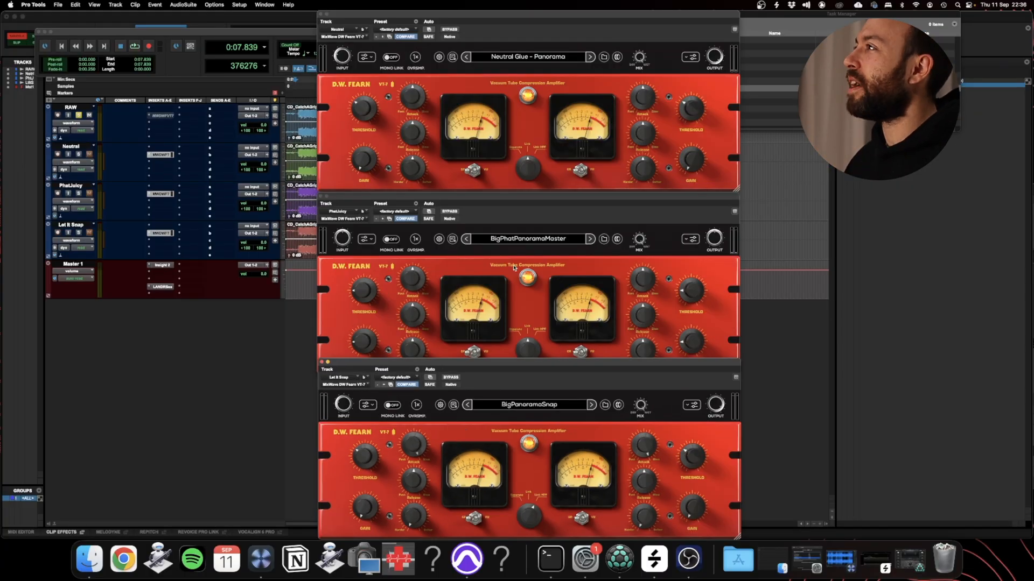
pyautogui.moveTo(537, 120)
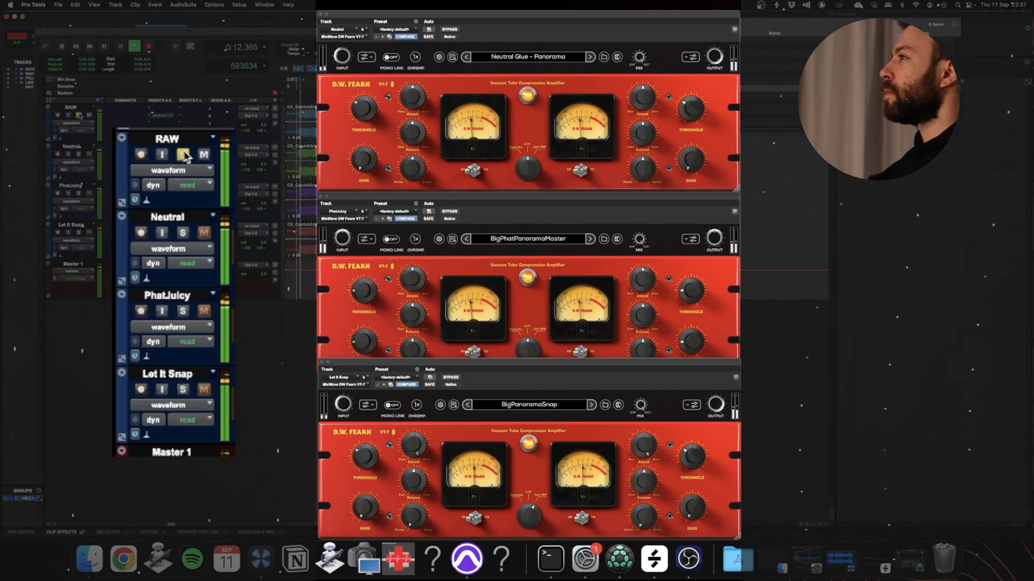
# Solo RAW, Neutral, PhatJuicy and Let It Snap in turn during playback to compare them
pyautogui.click(183, 154)
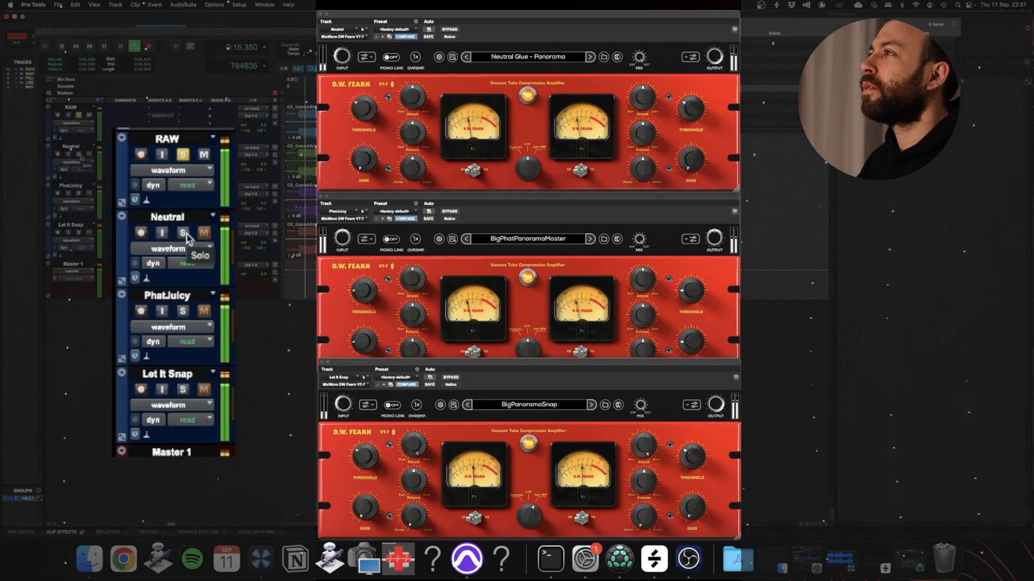
pyautogui.click(182, 232)
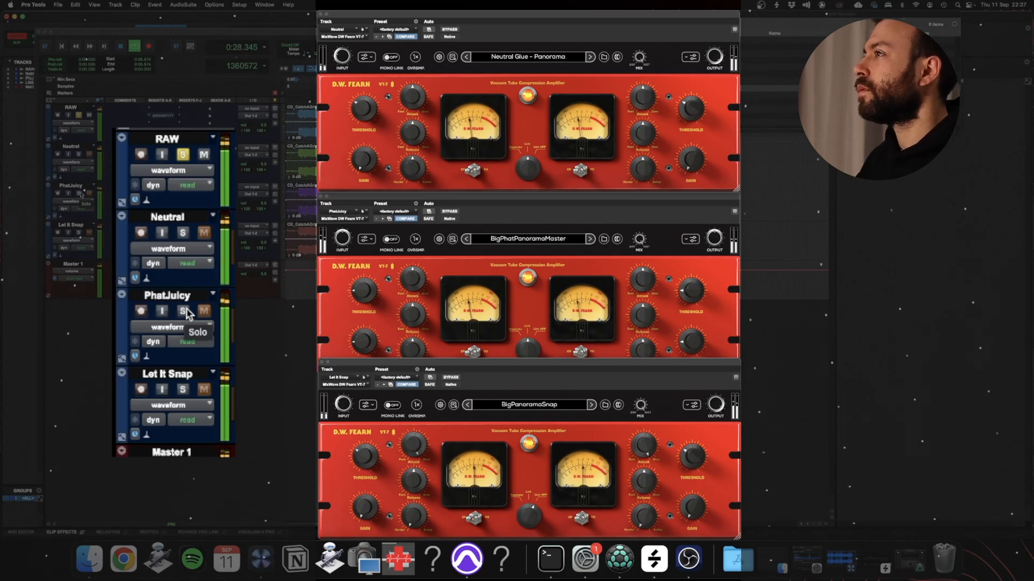
pyautogui.click(183, 310)
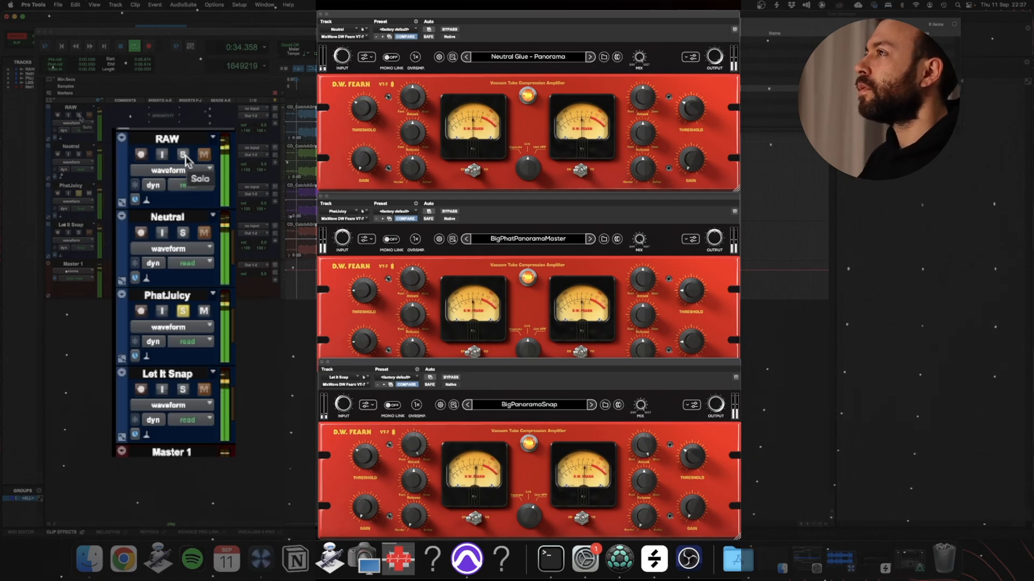
pyautogui.click(183, 154)
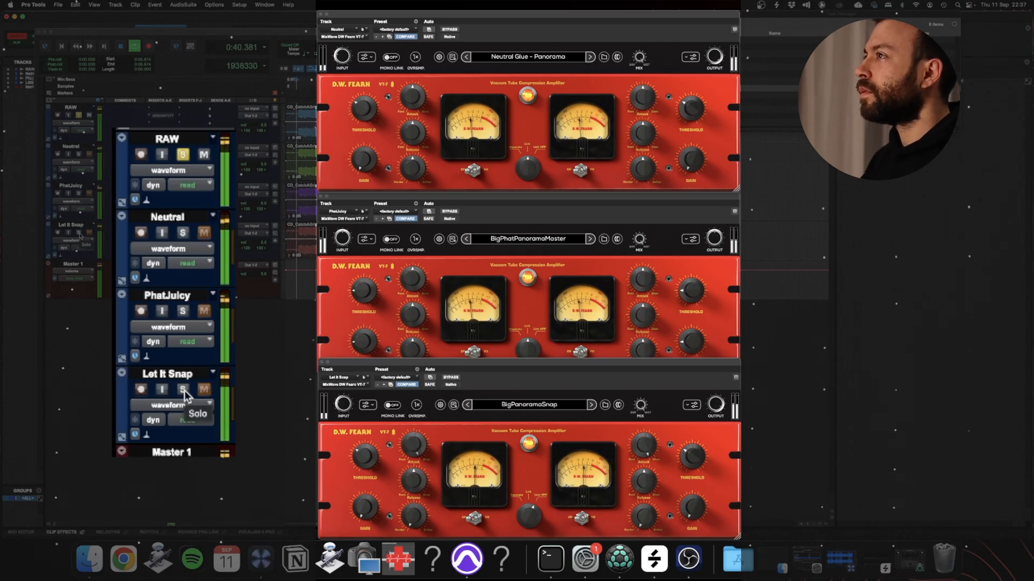
pyautogui.click(182, 390)
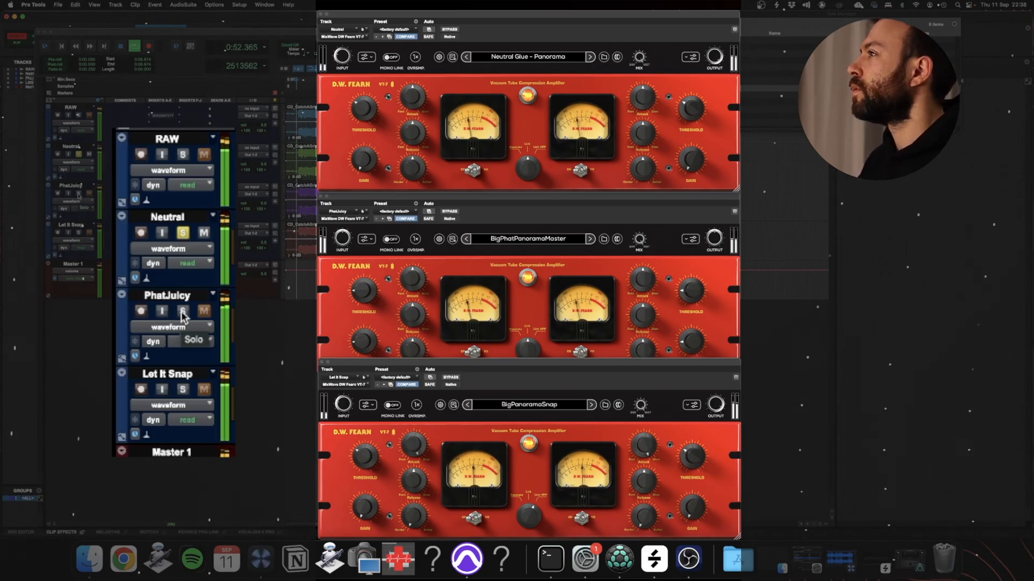
pyautogui.click(183, 310)
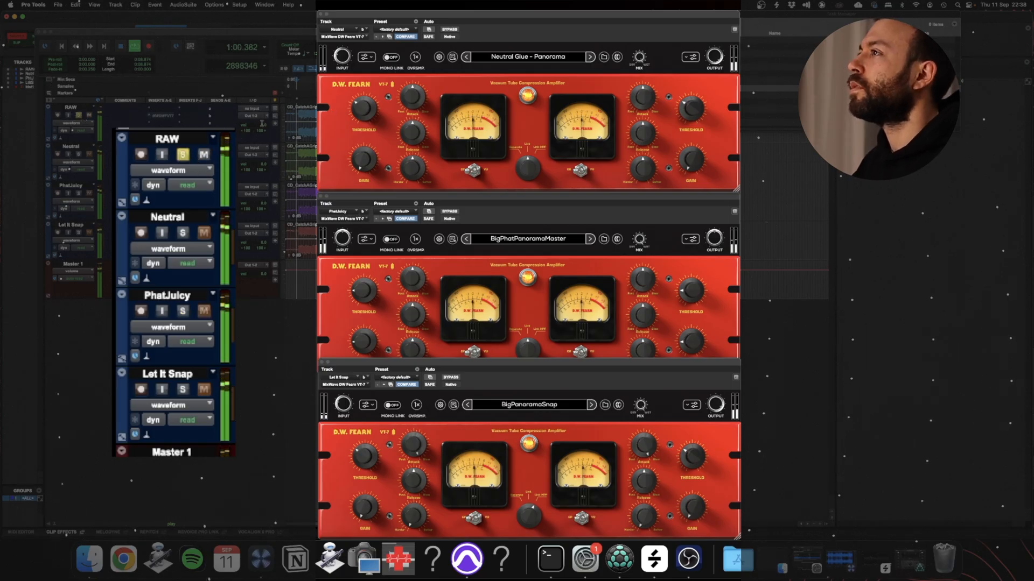
pyautogui.click(183, 310)
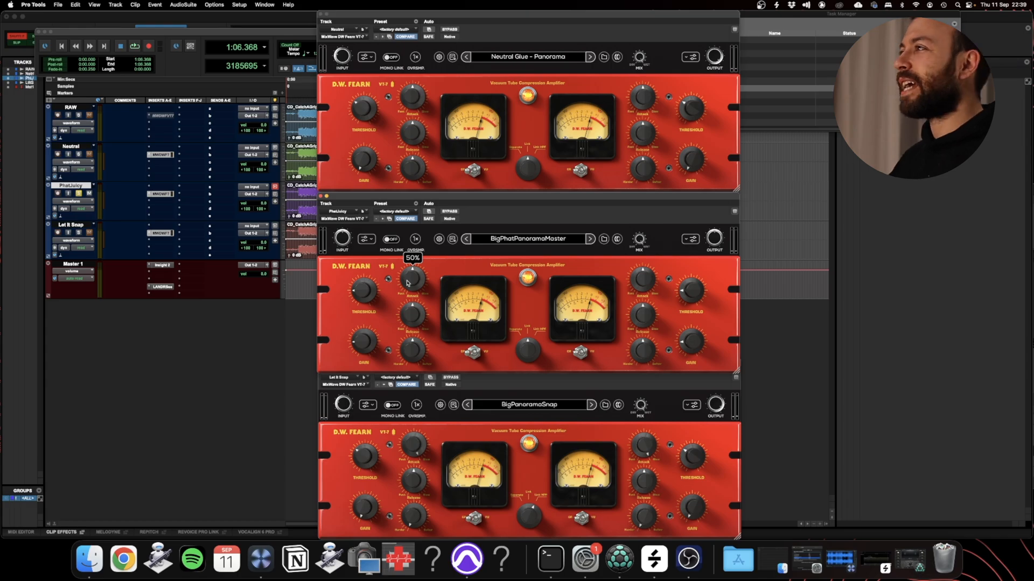
pyautogui.moveTo(382, 346)
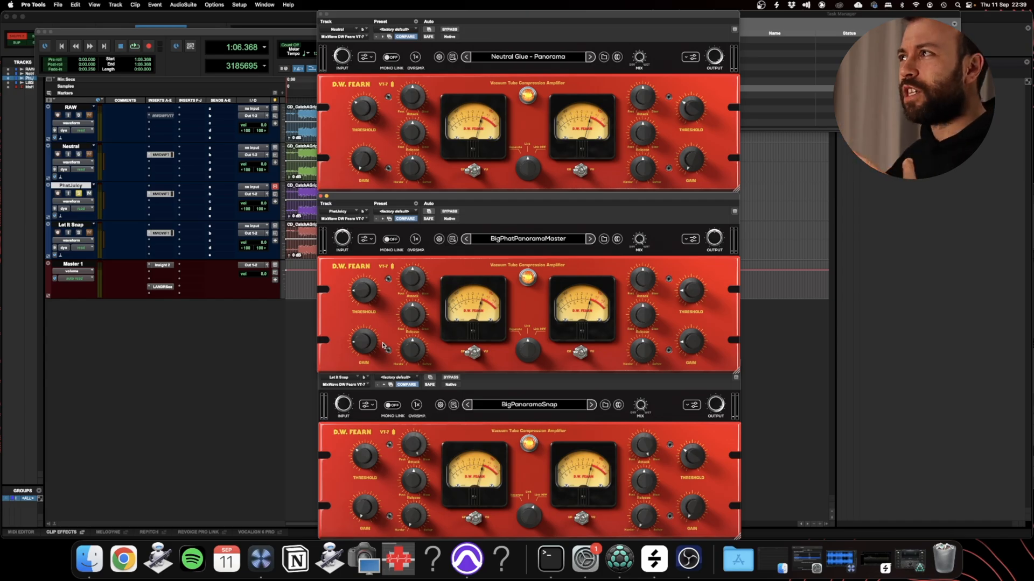
pyautogui.moveTo(384, 345)
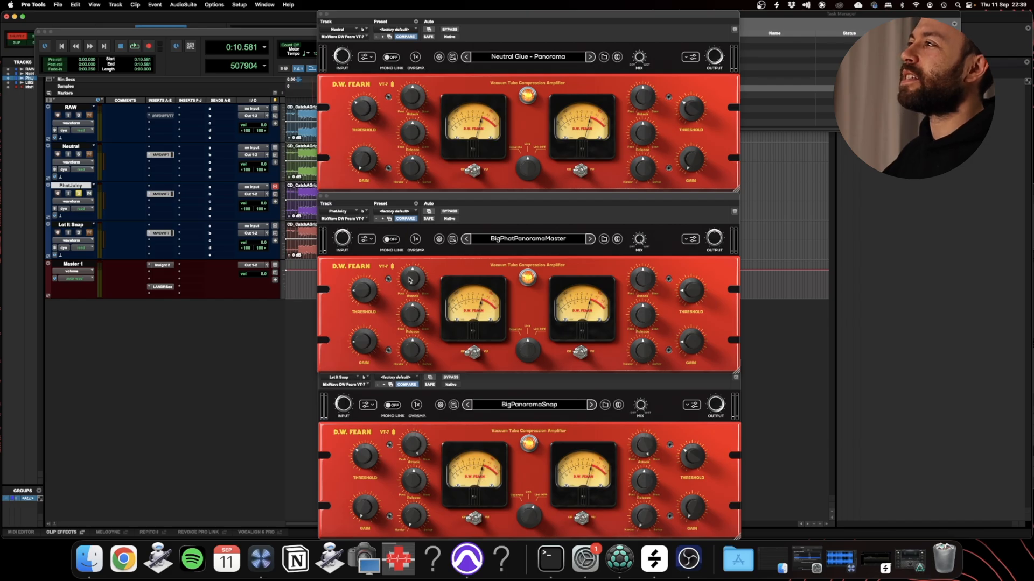
pyautogui.moveTo(370, 328)
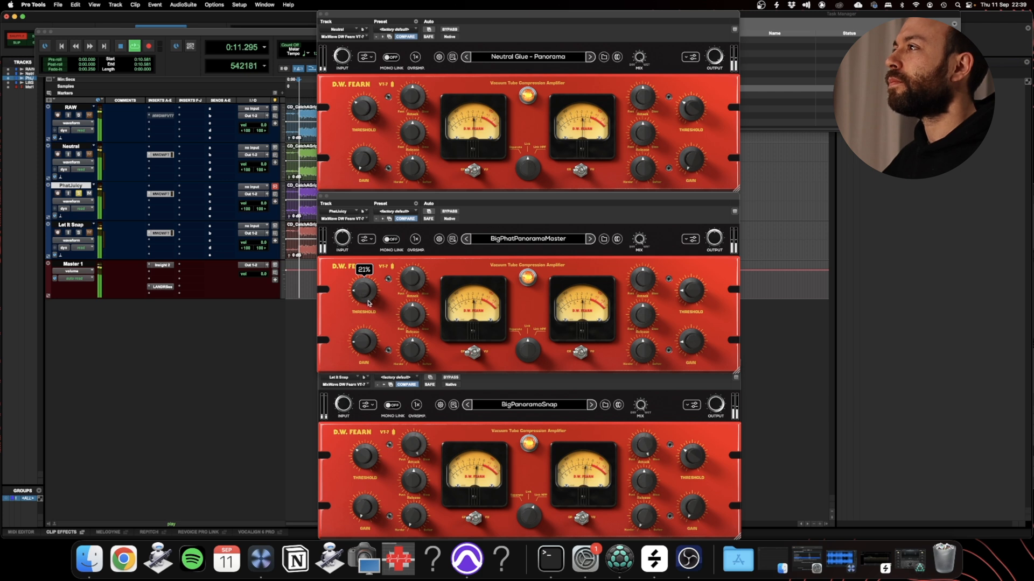
# Raise the PhatJuicy VT-7 compressor threshold from 21% to about 30%
pyautogui.moveTo(363, 289); pyautogui.dragTo(366, 283)
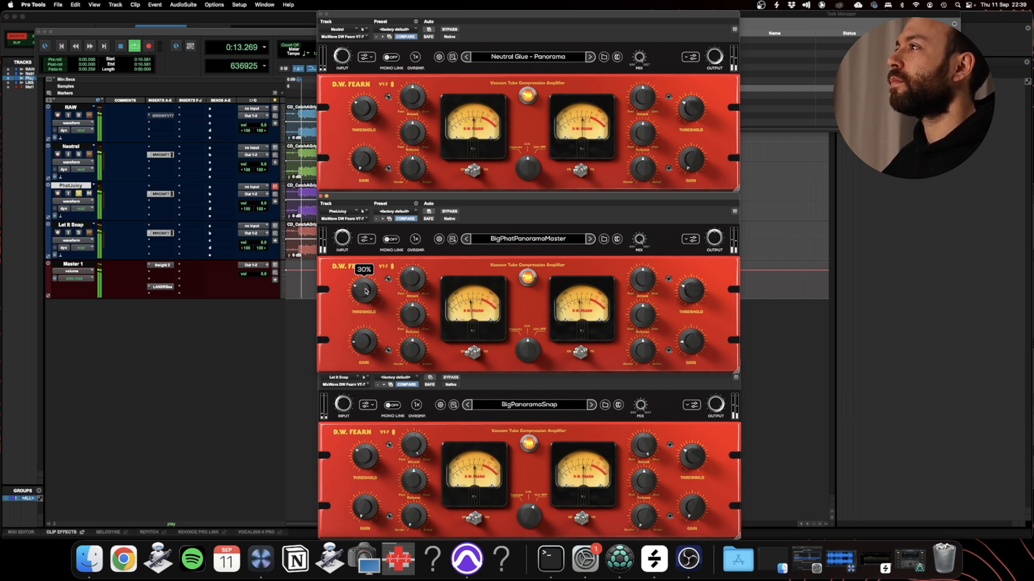